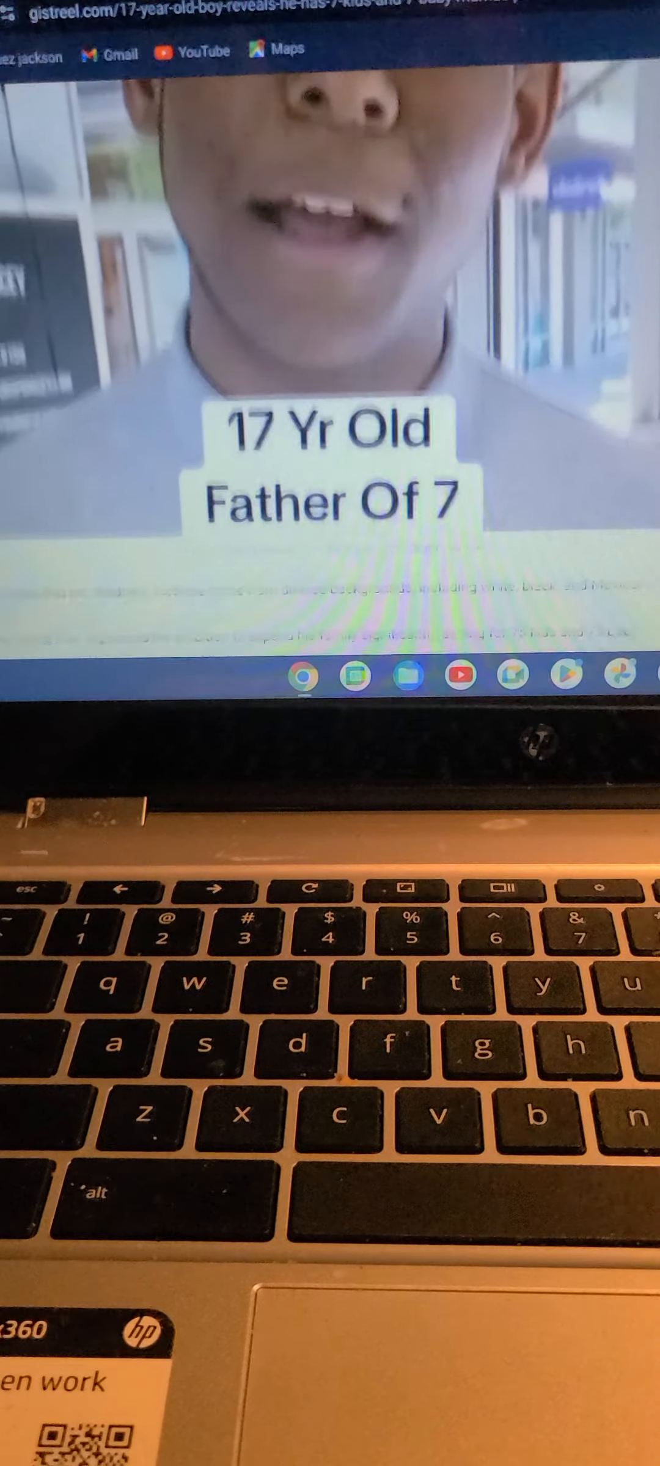
scroll("down", 3)
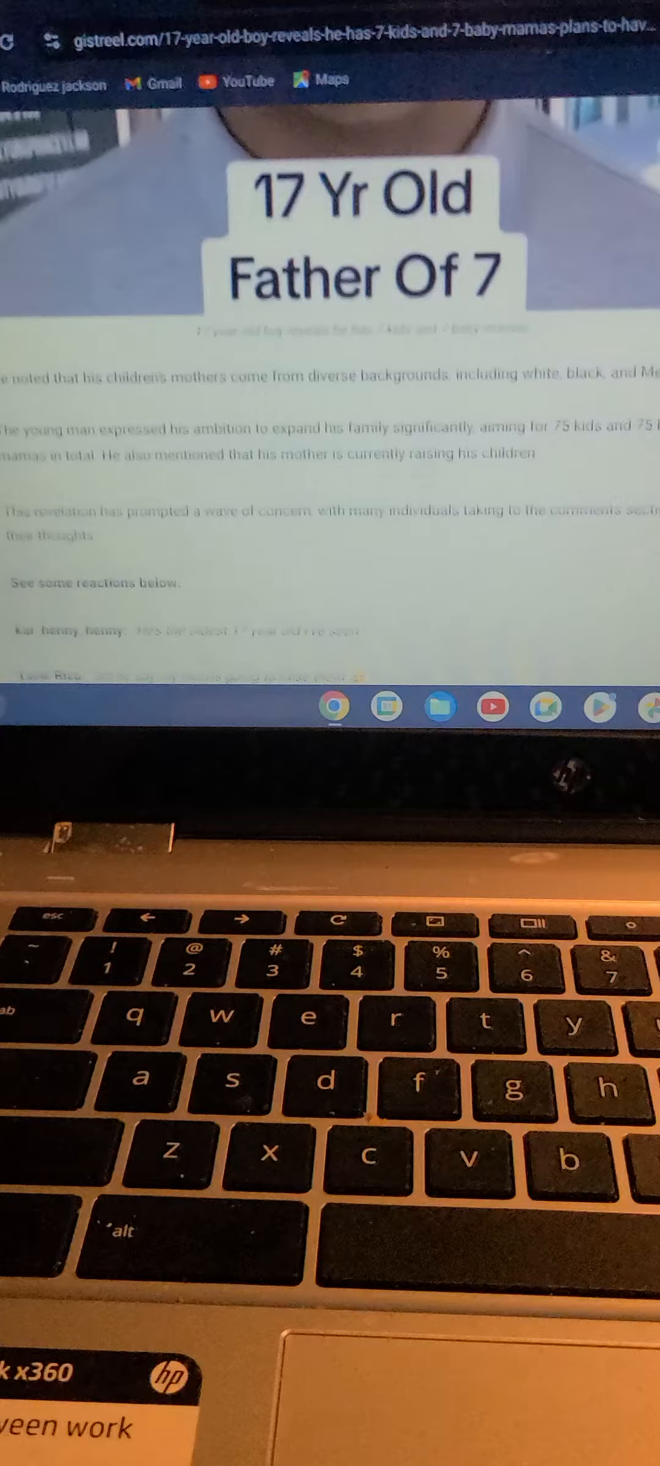
scroll("down", 3)
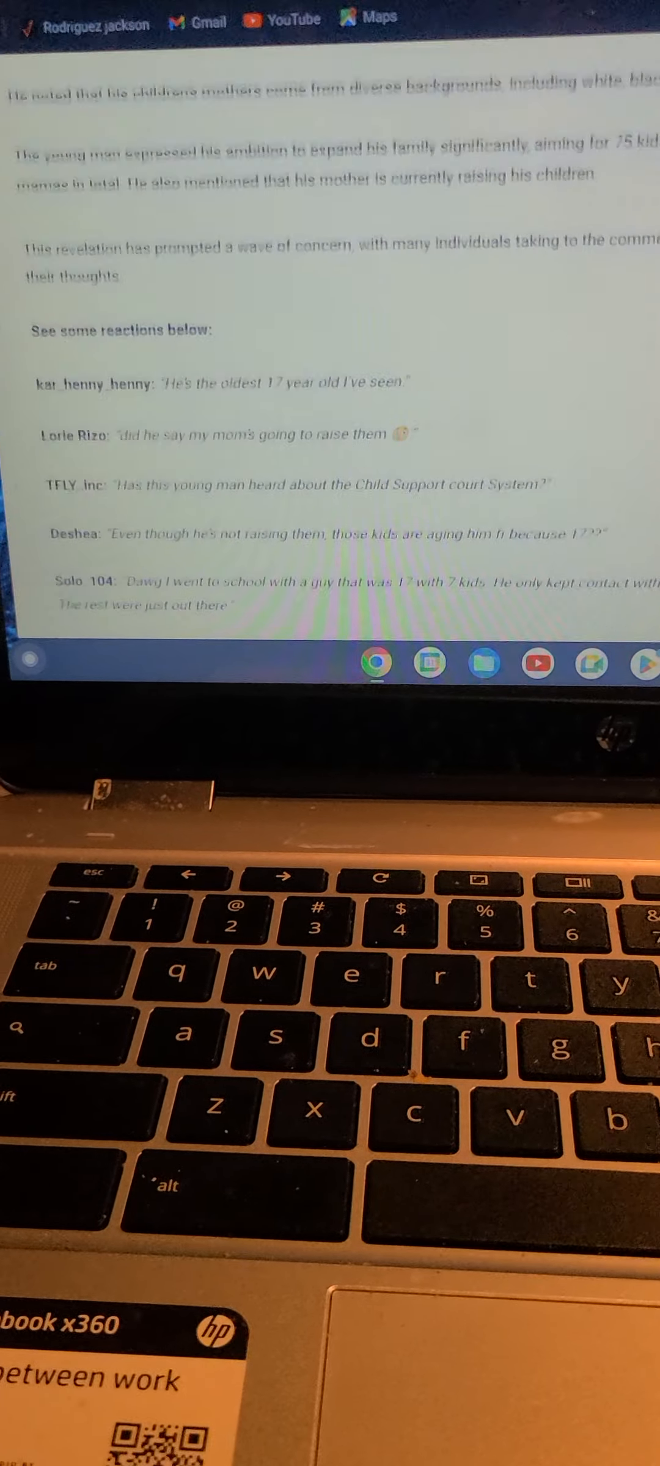
scroll("down", 3)
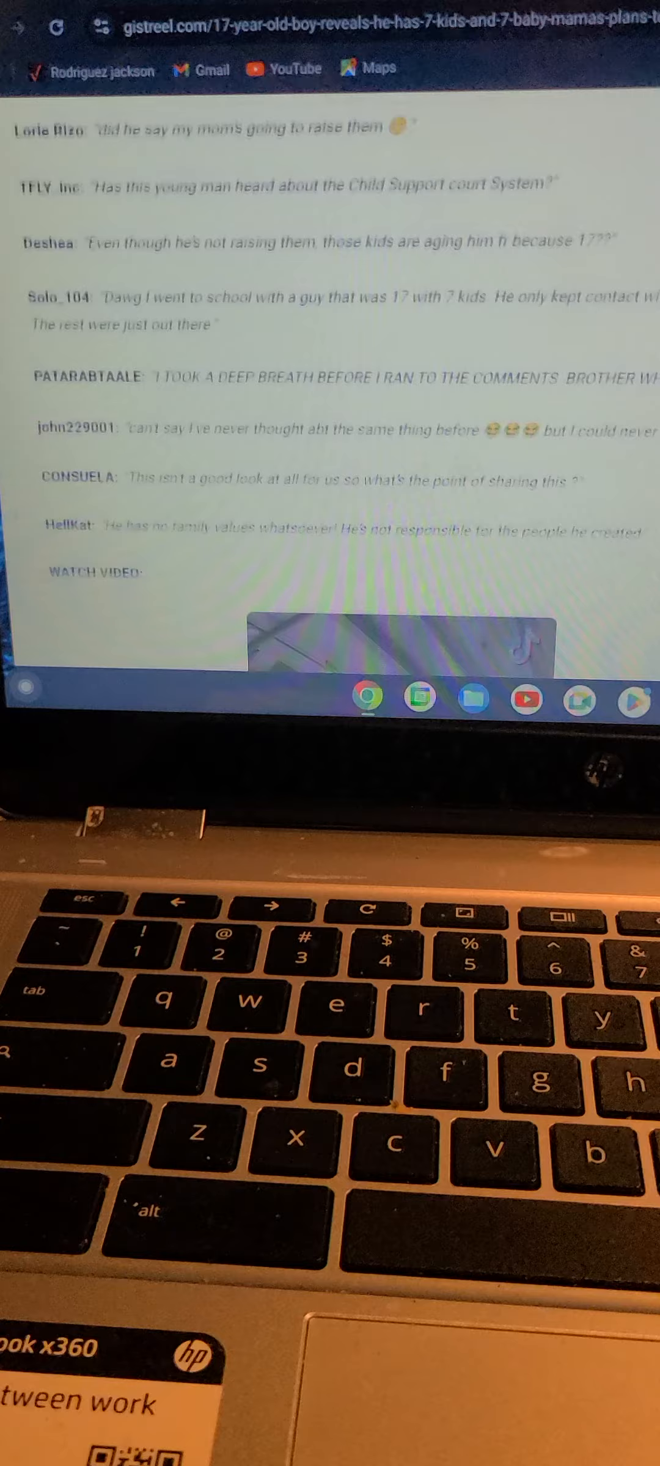
scroll("up", 3)
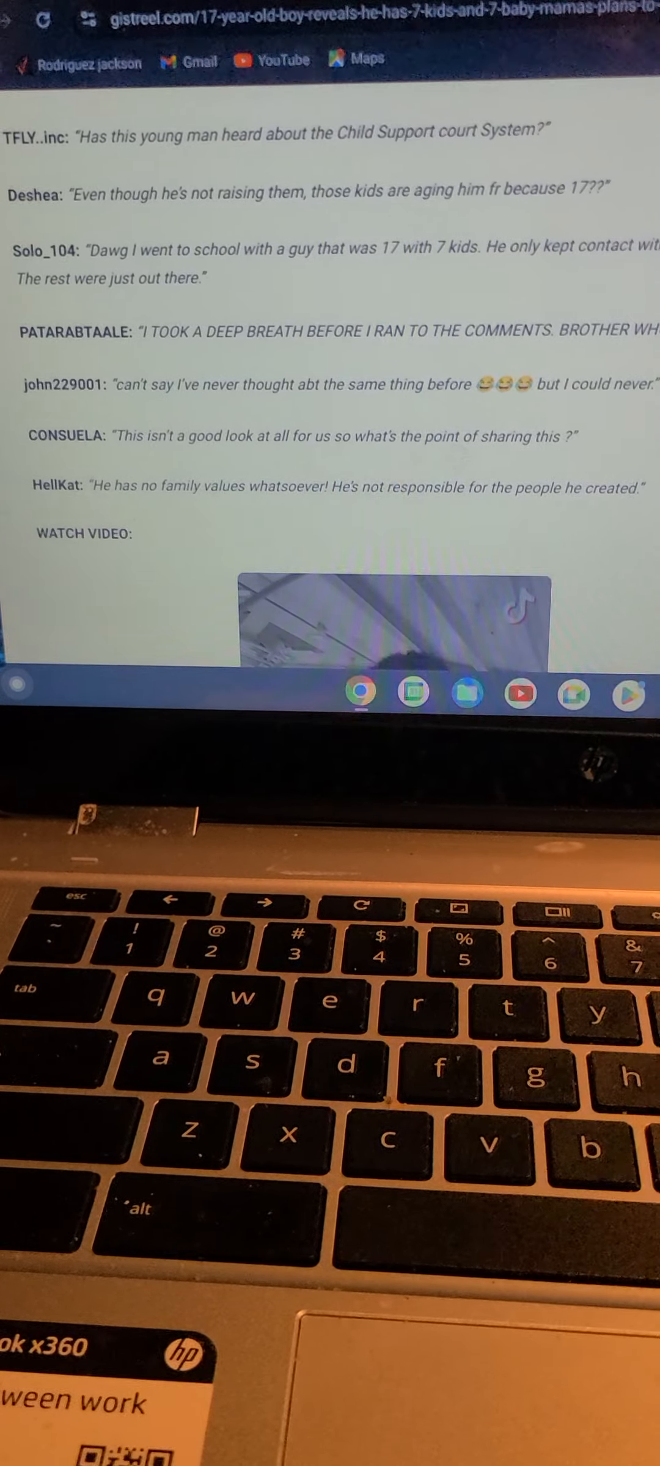
scroll("down", 3)
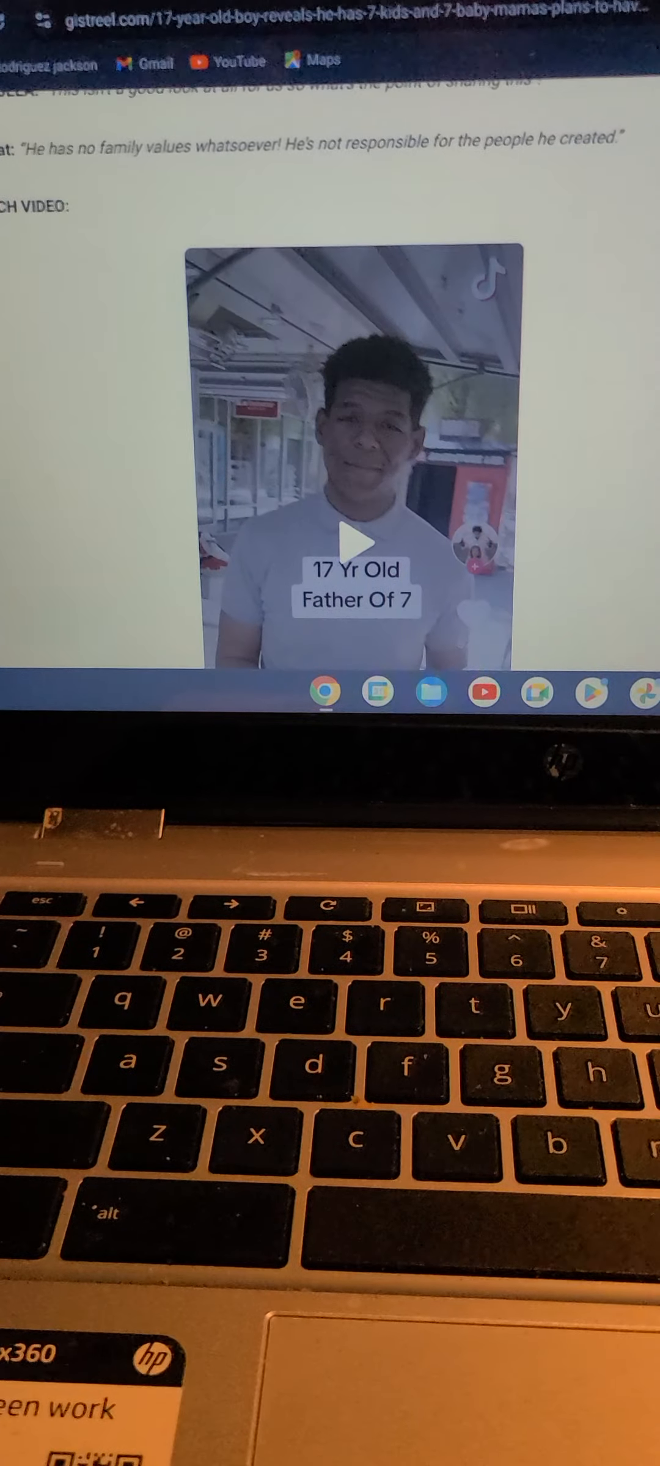
scroll("down", 3)
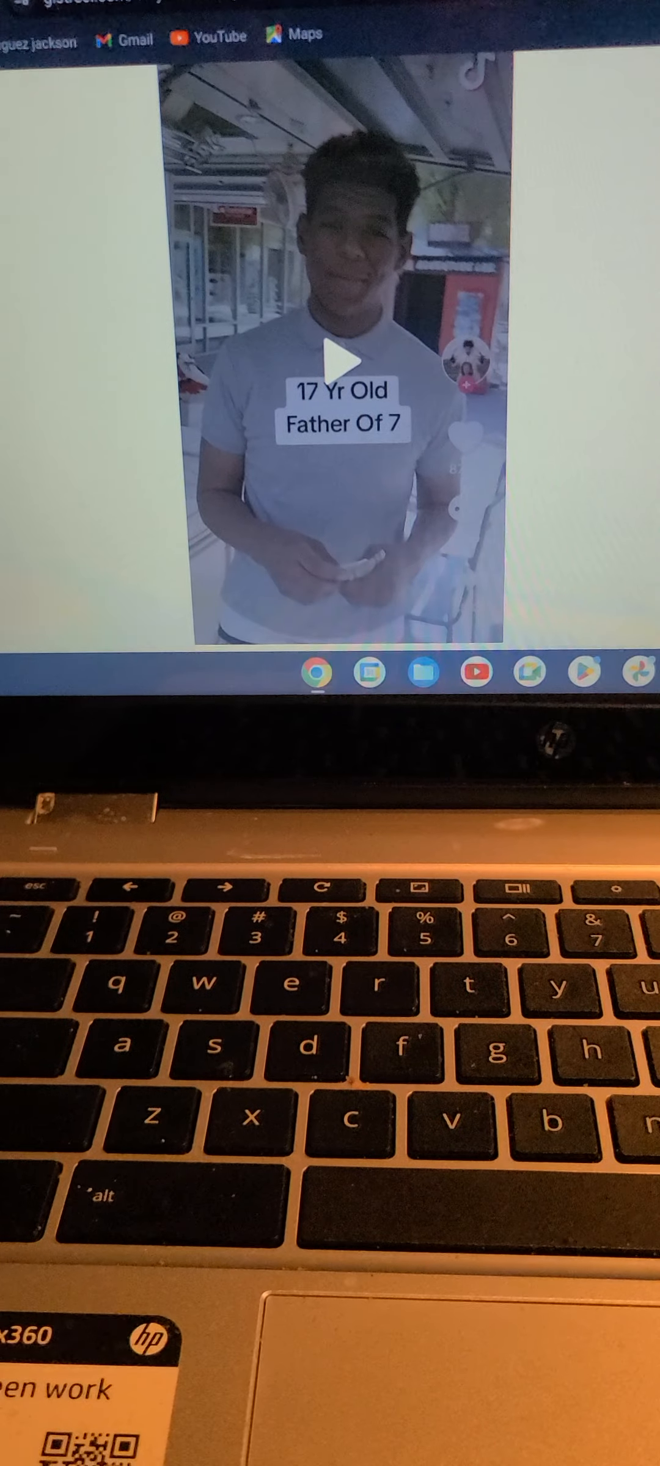
scroll("down", 3)
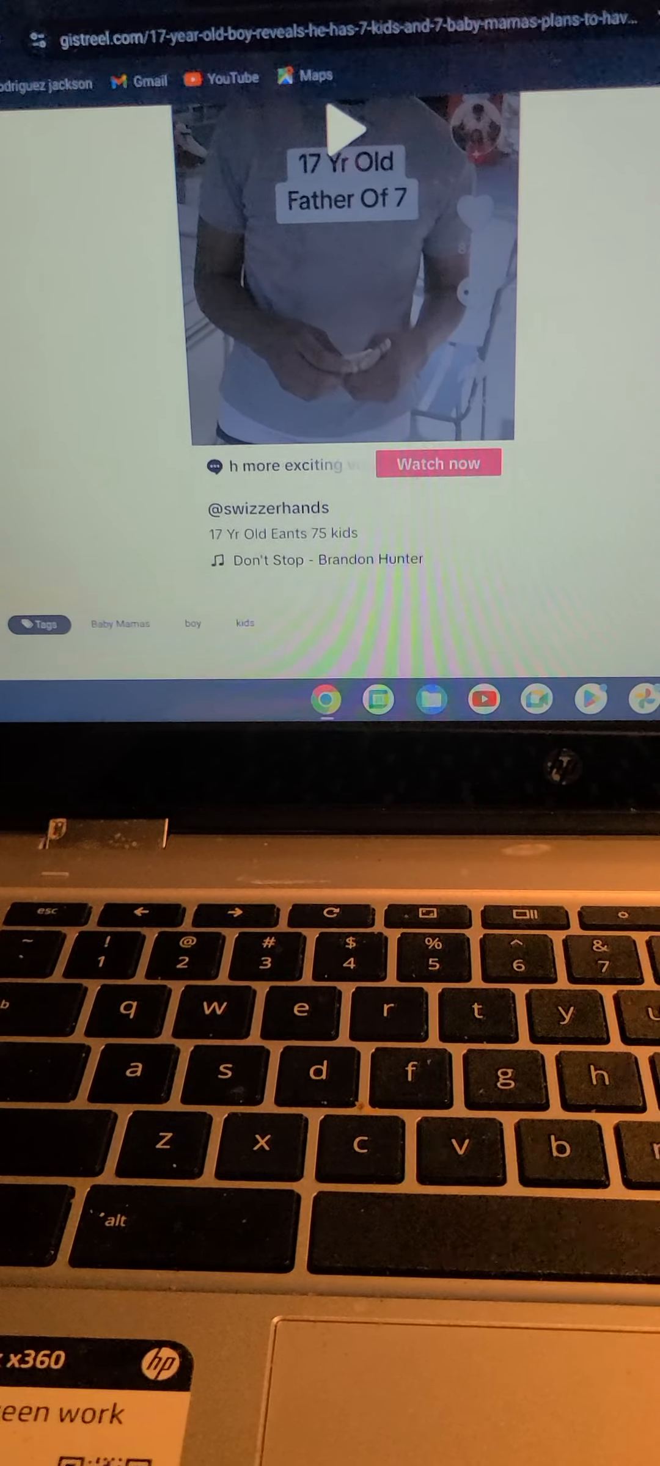
scroll("down", 3)
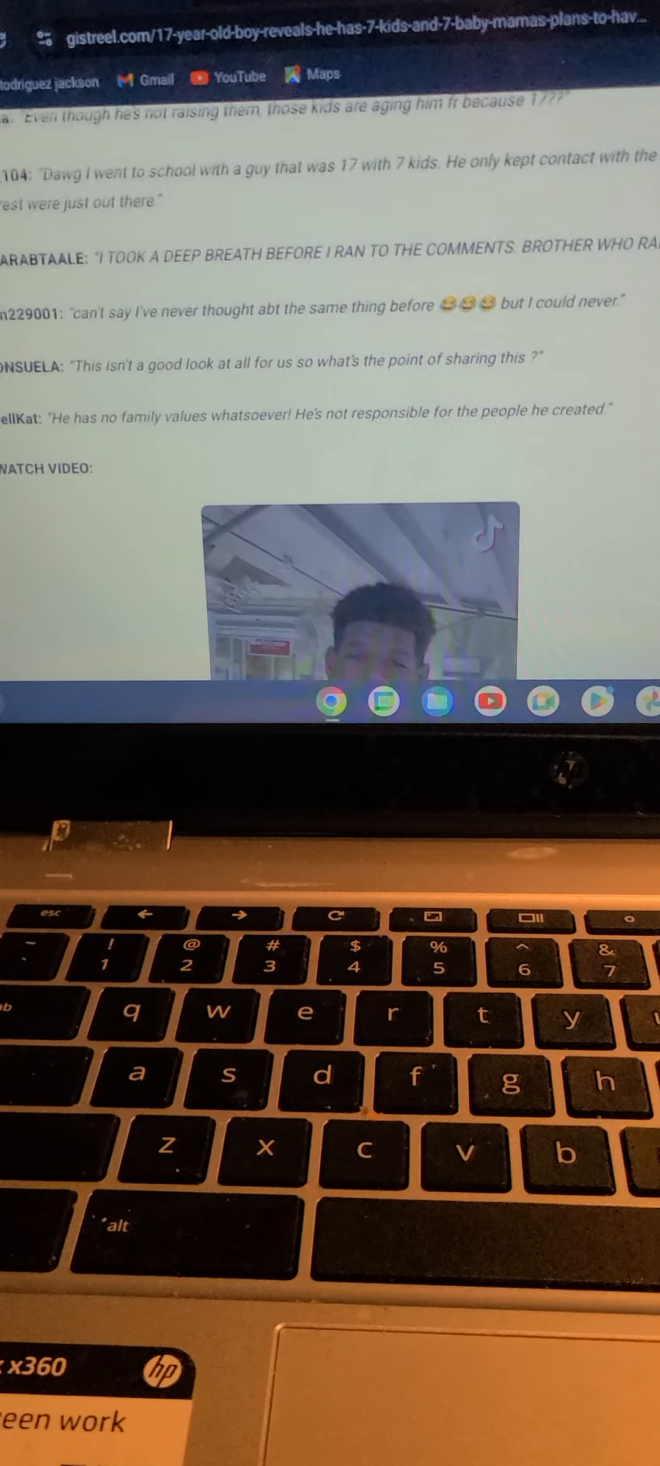
scroll("up", 3)
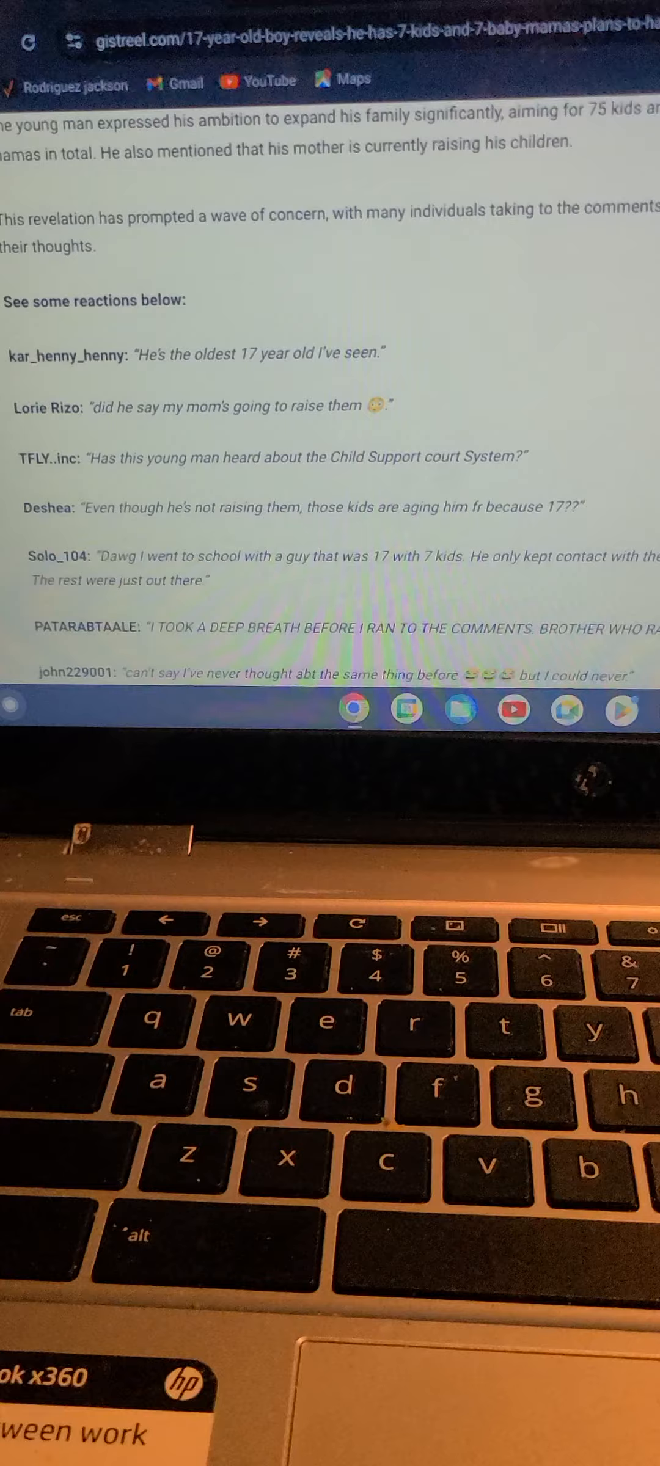
scroll("up", 3)
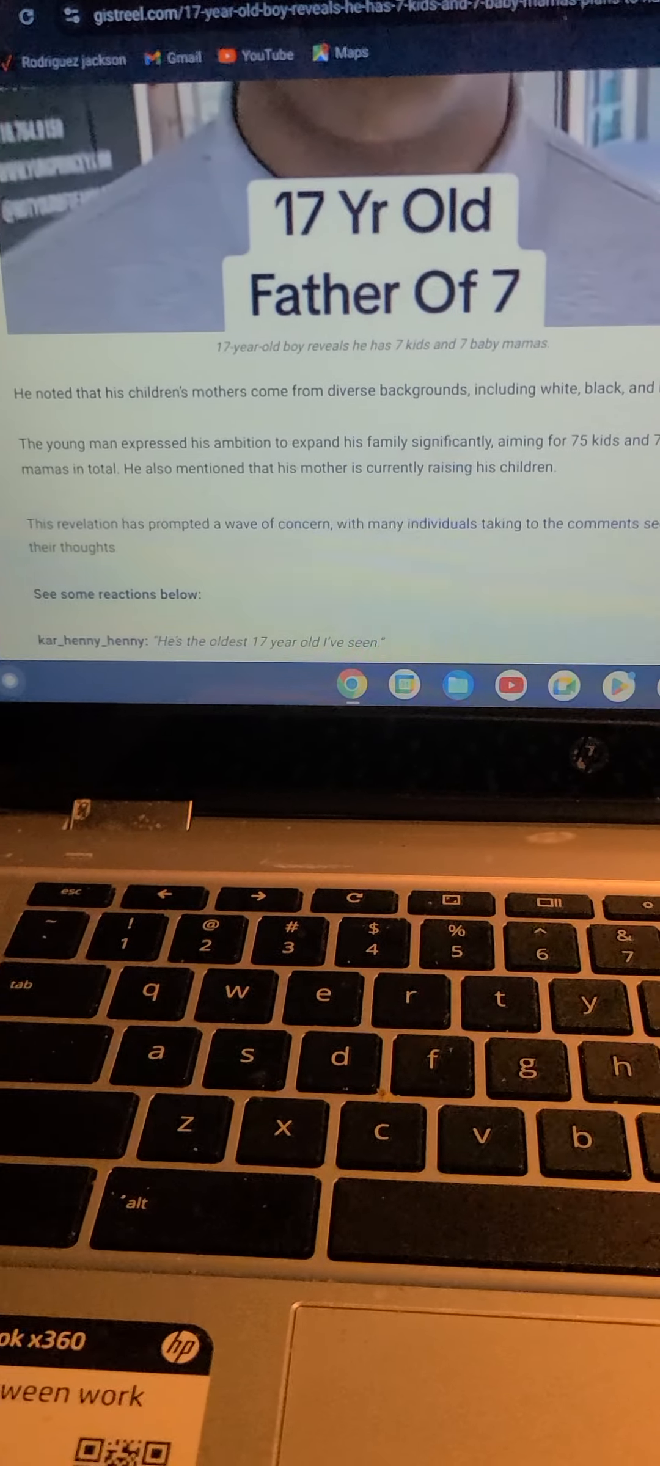